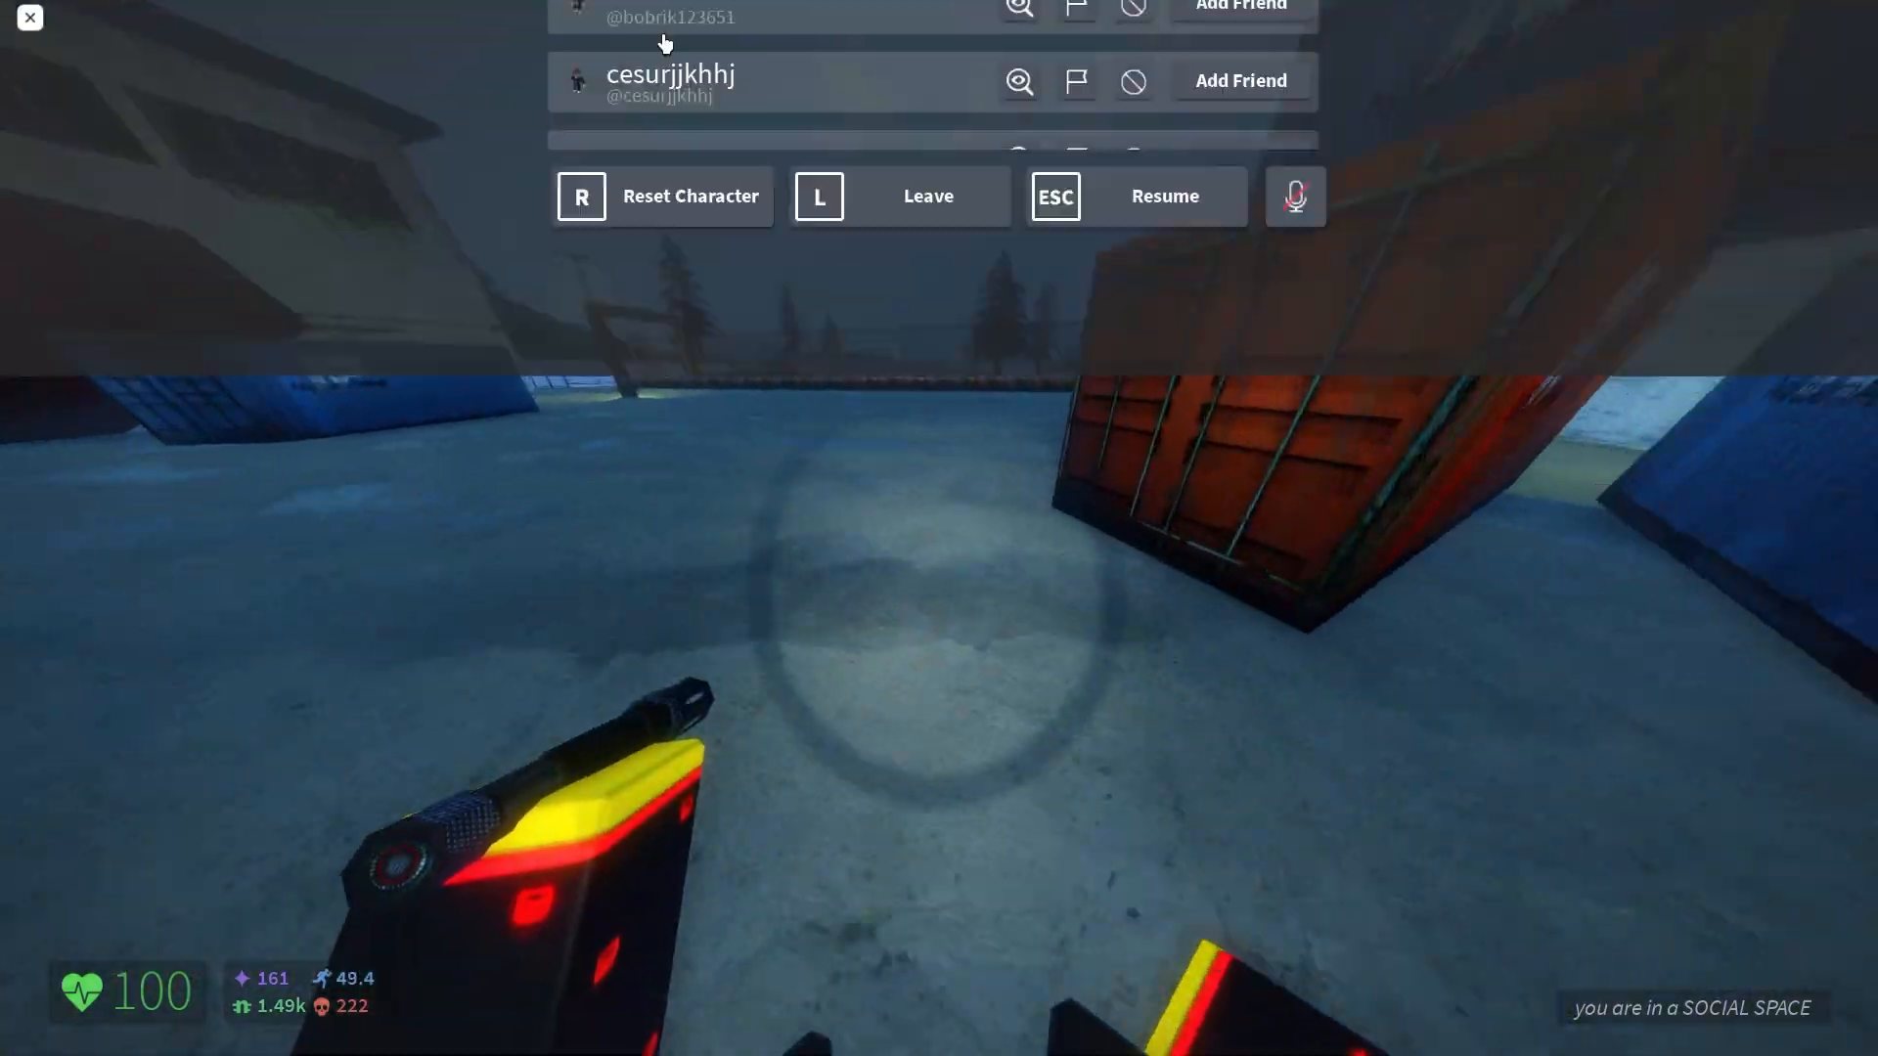
Raise the game volume to seven of ten bars in the Settings page
left_click(852, 223)
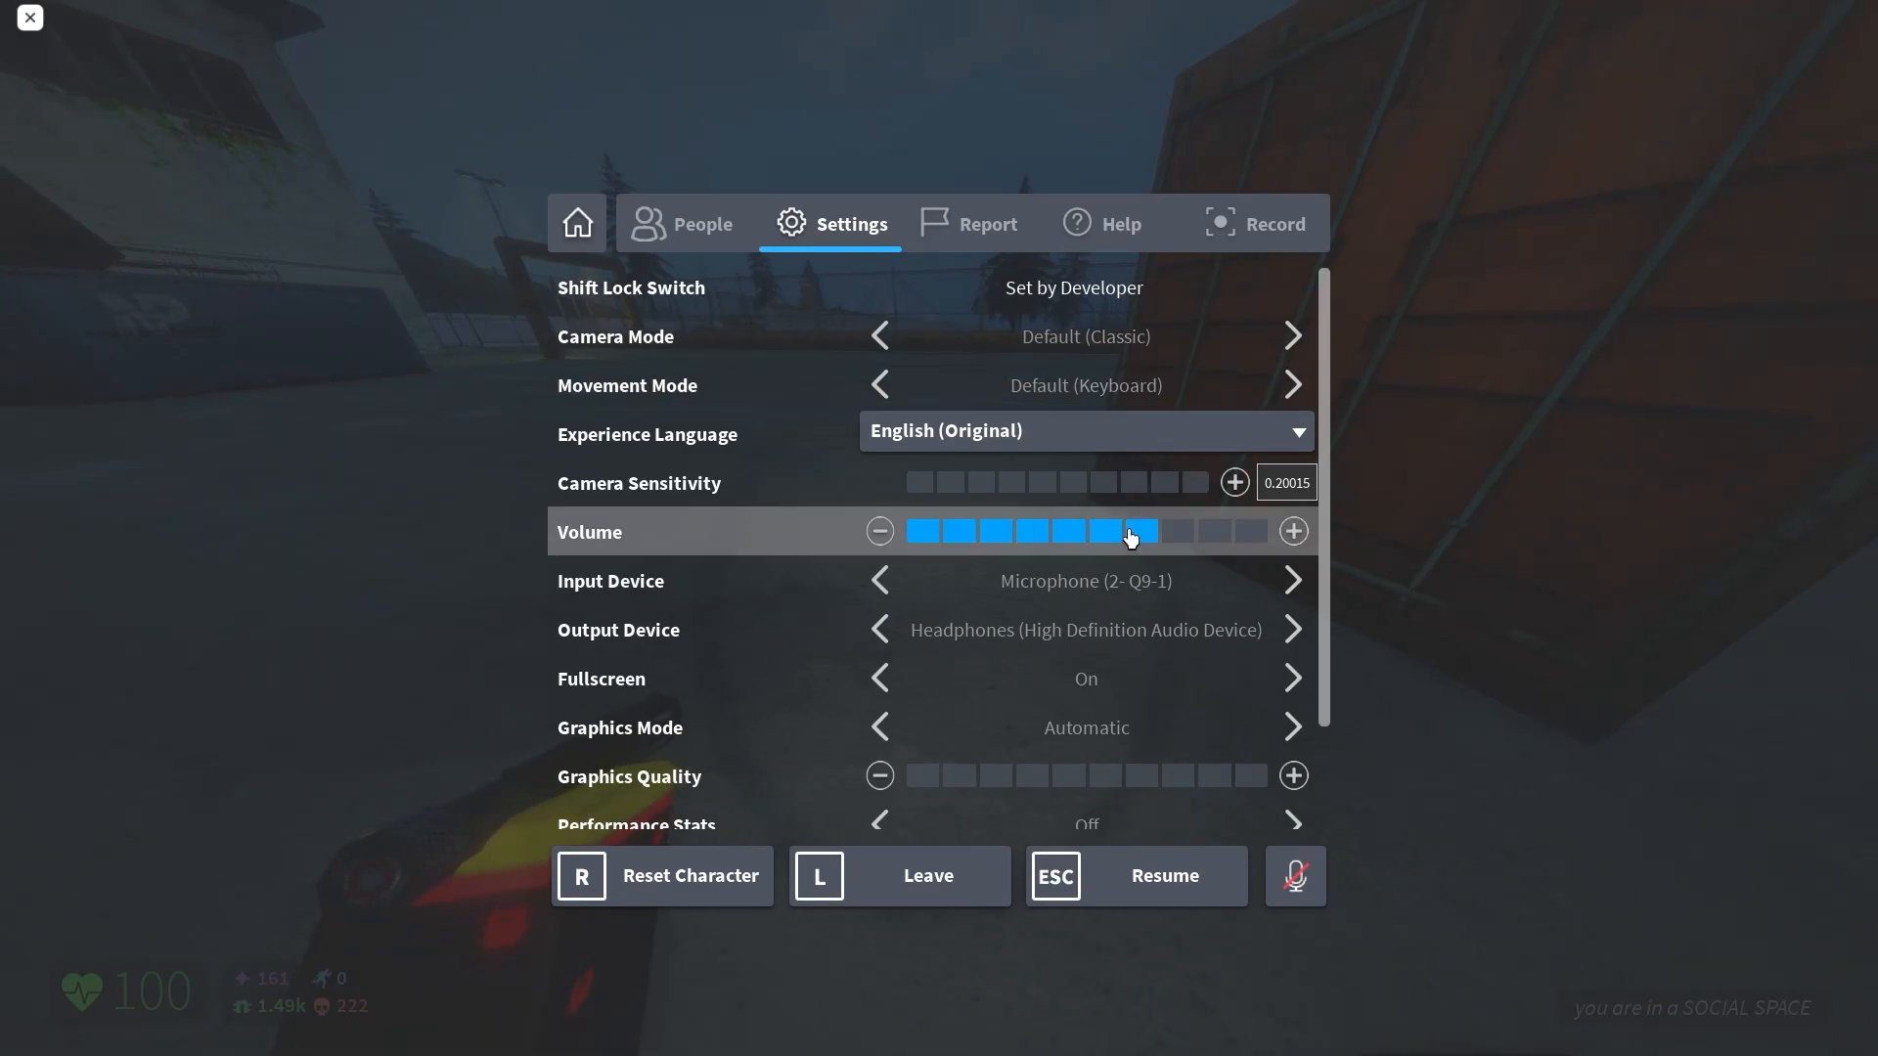
left_click(1132, 875)
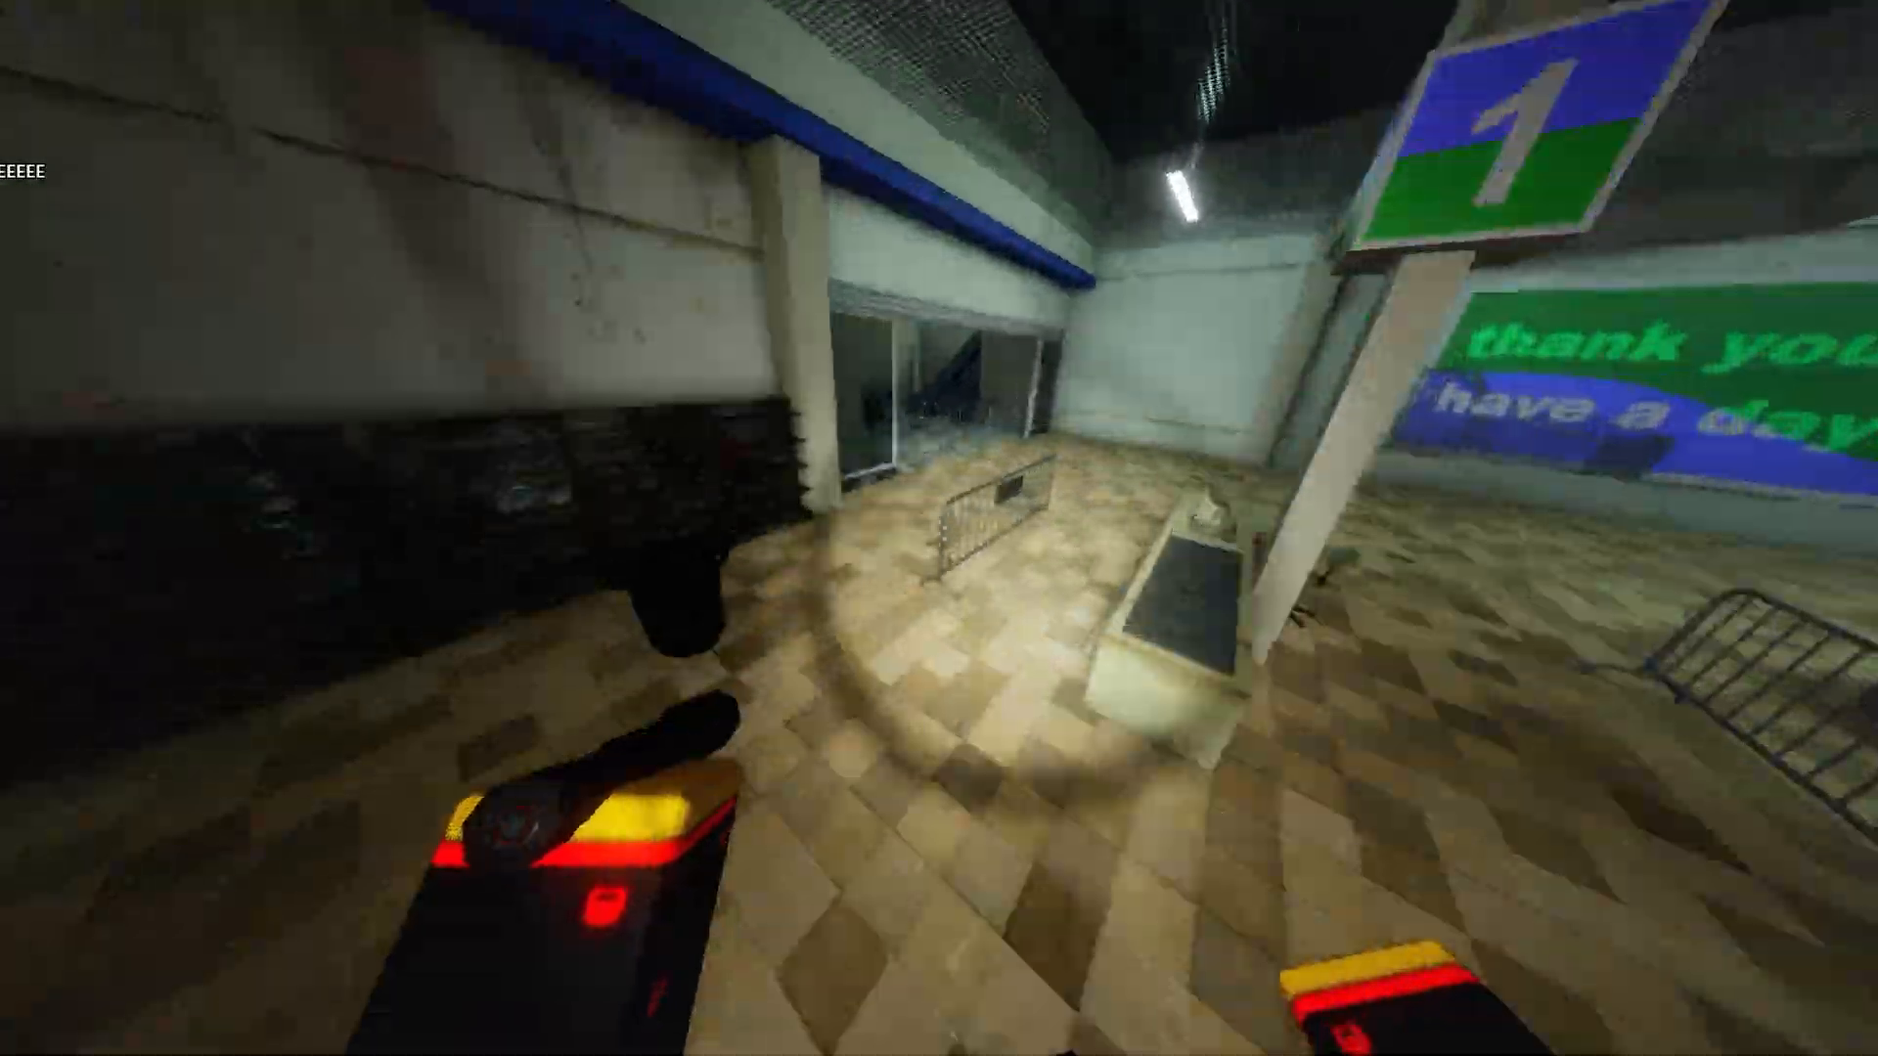
mouse_move(939, 528)
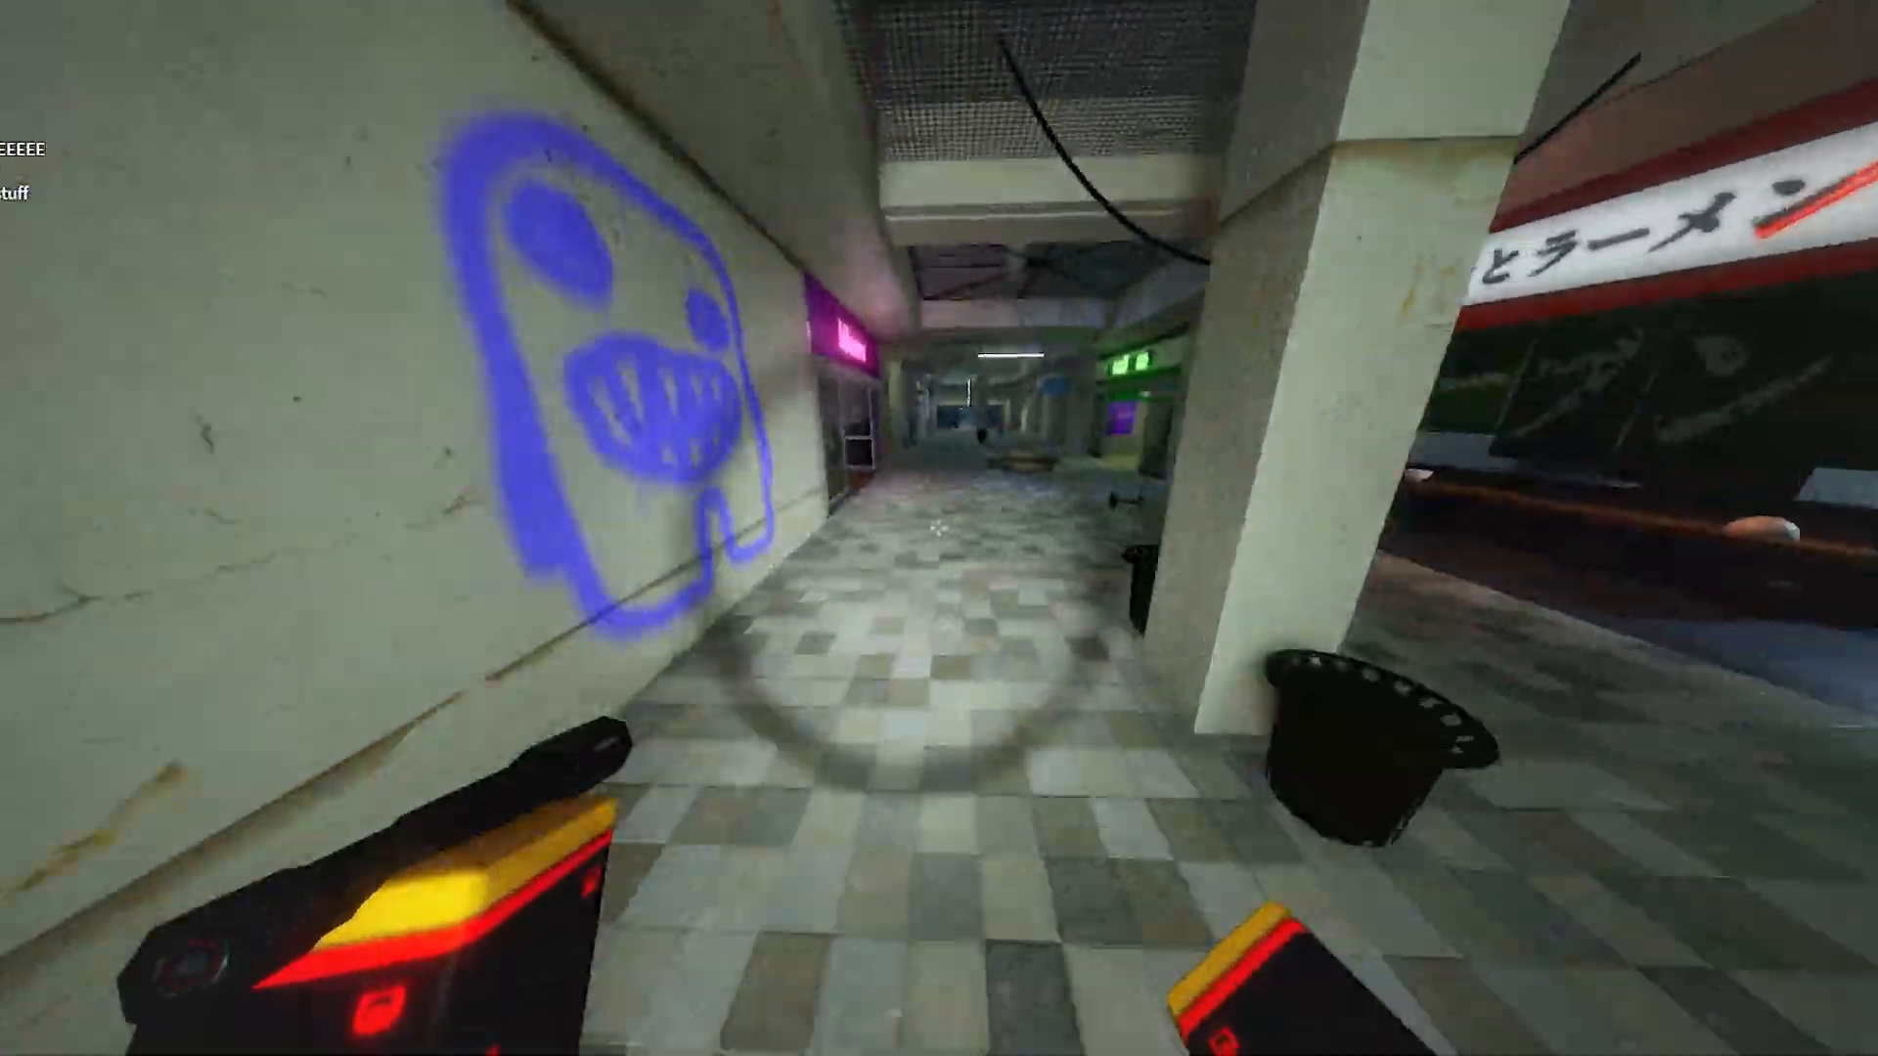